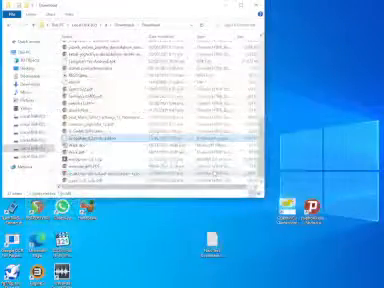
Show the context-menu actions for the downloaded file in the Downloads folder
right_click(95, 132)
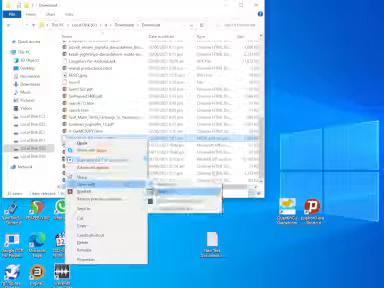